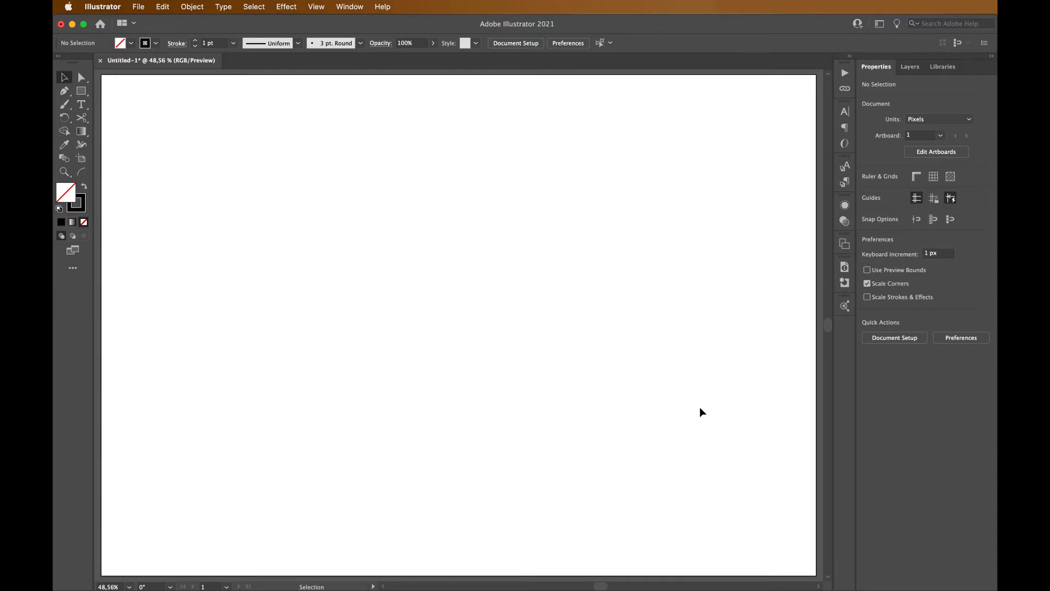
Switch to the Polygon Tool from the shape tools flyout to draw a hexagon.
{"action": "left_click", "coordinate": [80, 90]}
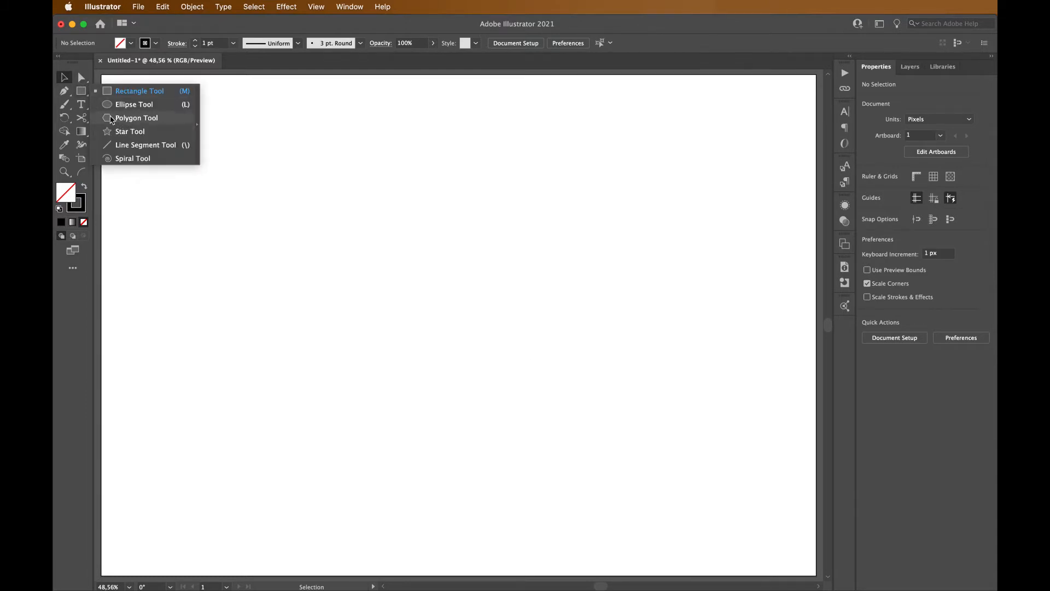
{"action": "left_click", "coordinate": [136, 117]}
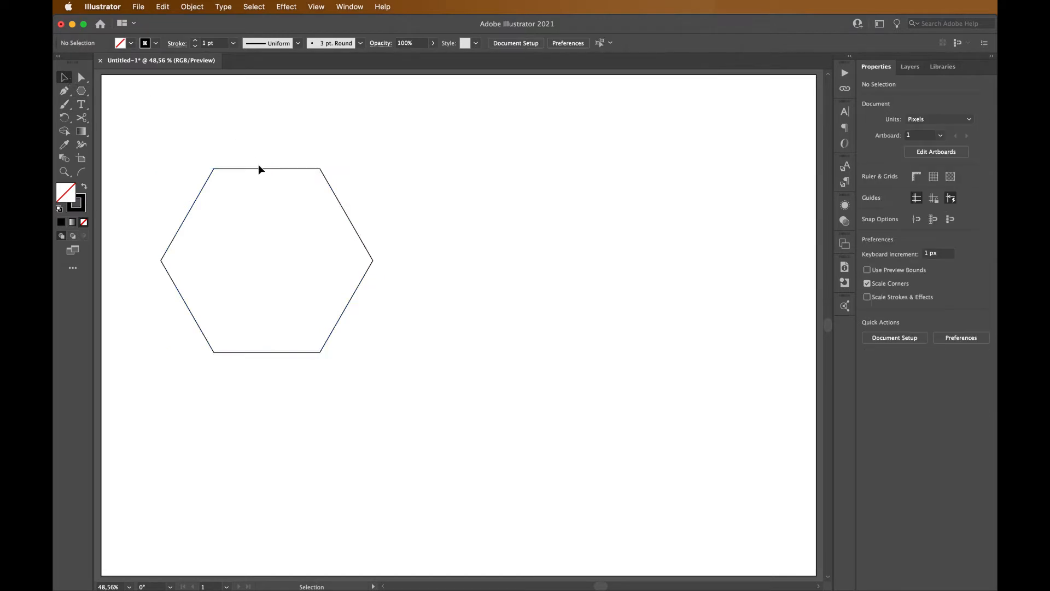
Select the hexagon and Option-drag a duplicate to its right.
{"action": "left_click", "coordinate": [267, 262]}
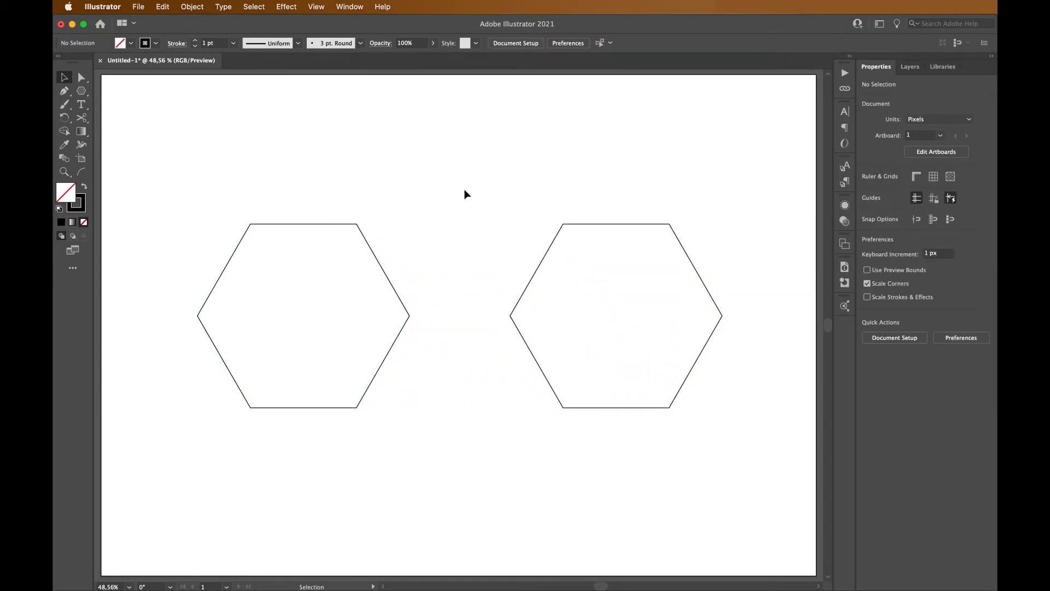
{"action": "mouse_move", "coordinate": [460, 194]}
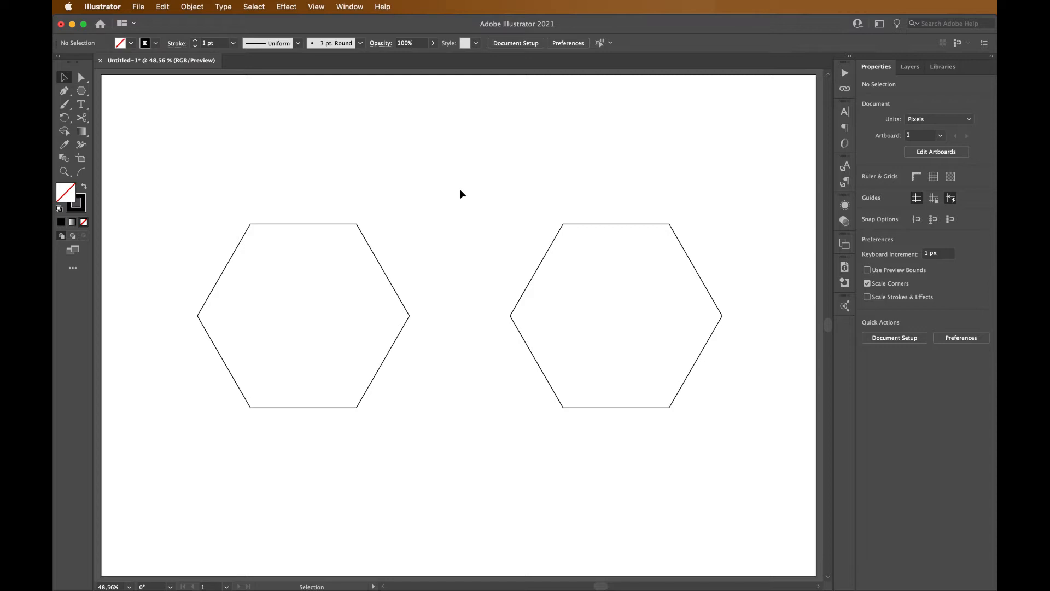
{"action": "left_click", "coordinate": [302, 315]}
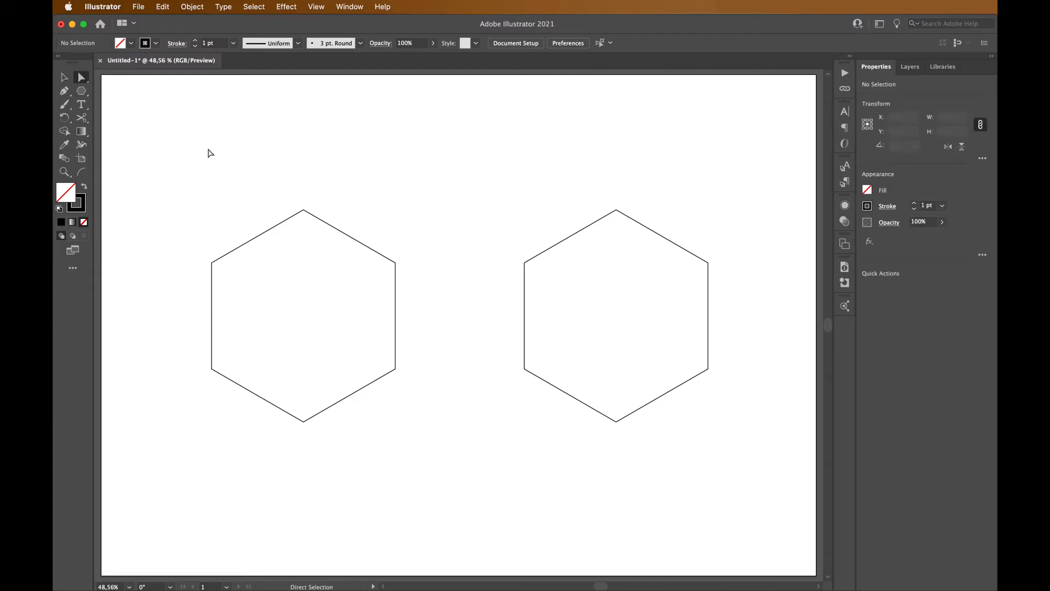
{"action": "mouse_move", "coordinate": [82, 77]}
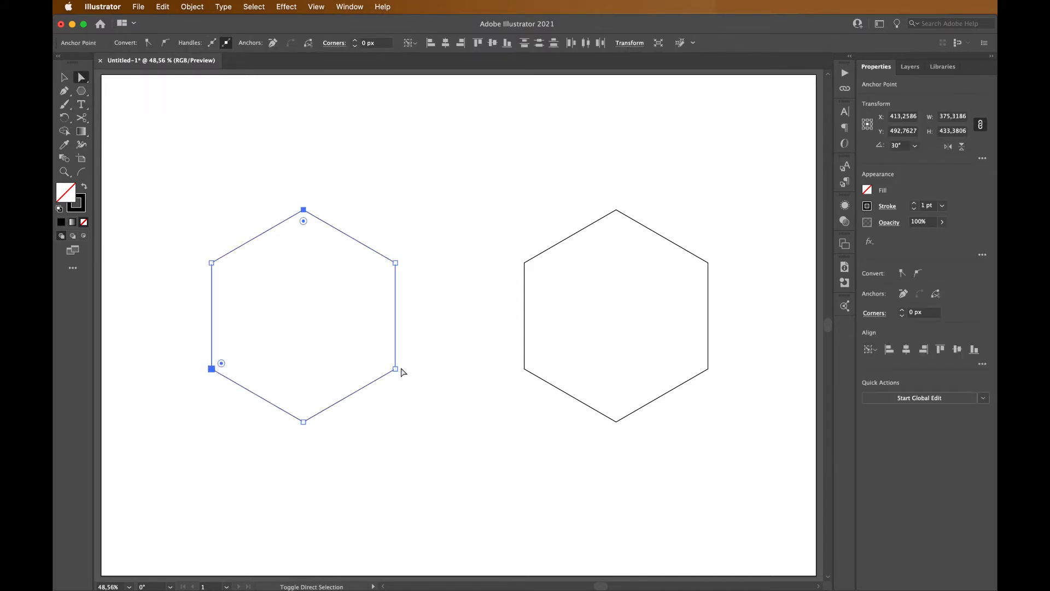
Round three alternate corners of the left hexagon to maximum, then select the whole shape.
{"action": "left_click", "coordinate": [395, 369]}
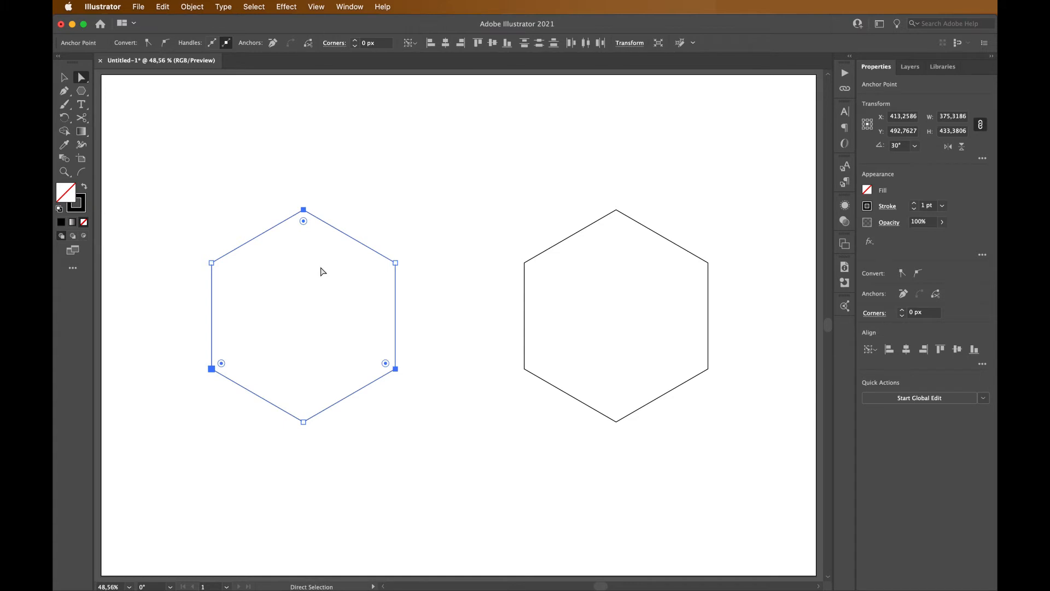
{"action": "left_click_drag", "start_coordinate": [304, 219], "coordinate": [294, 322]}
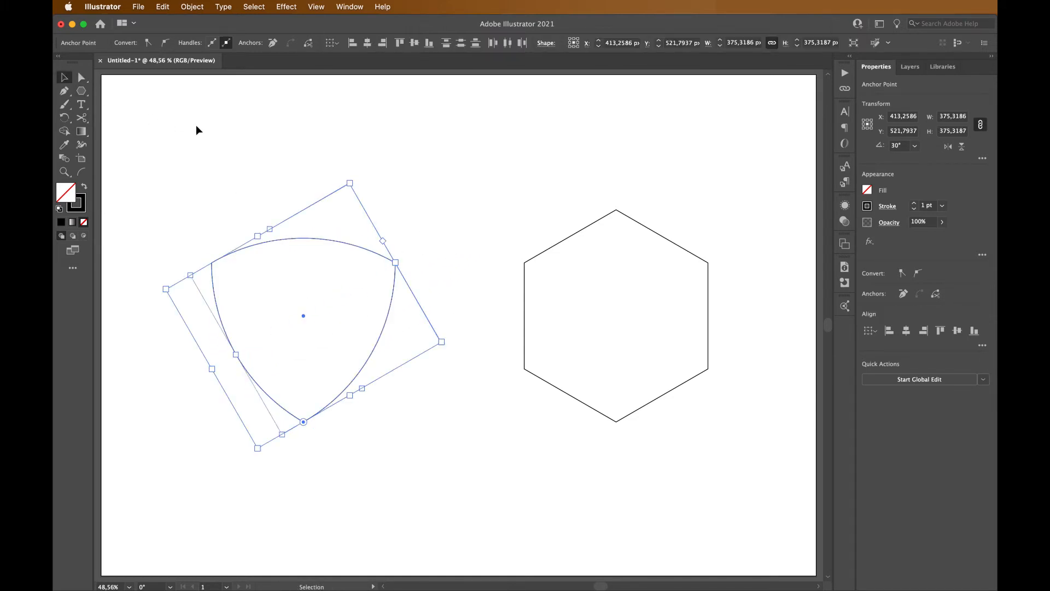
{"action": "left_click", "coordinate": [208, 132]}
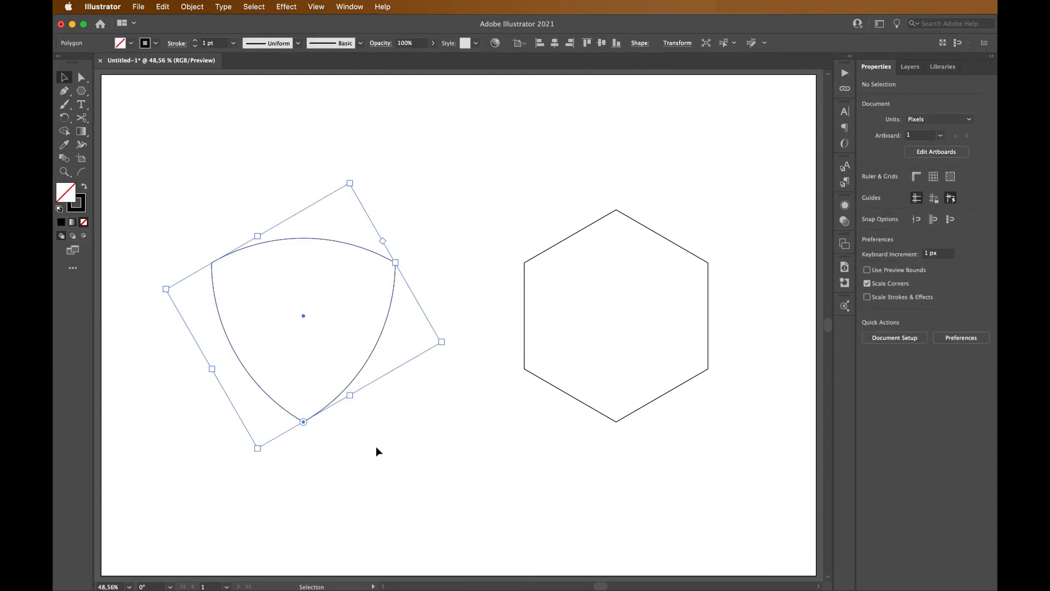
Swap fill and stroke and fill the left shape with blue from Swatches.
{"action": "left_click", "coordinate": [302, 315]}
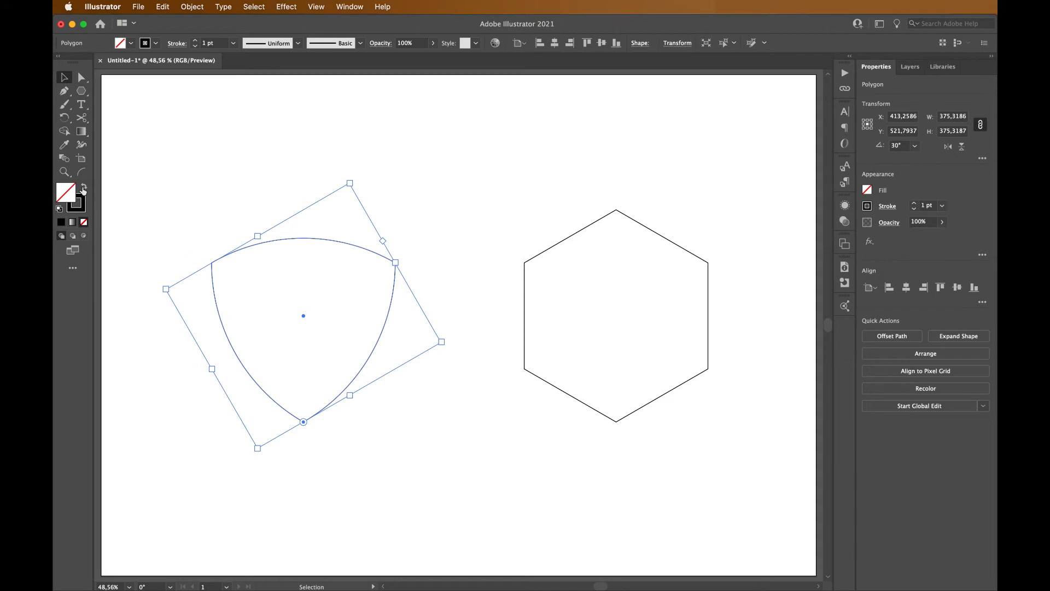
{"action": "left_click", "coordinate": [65, 194]}
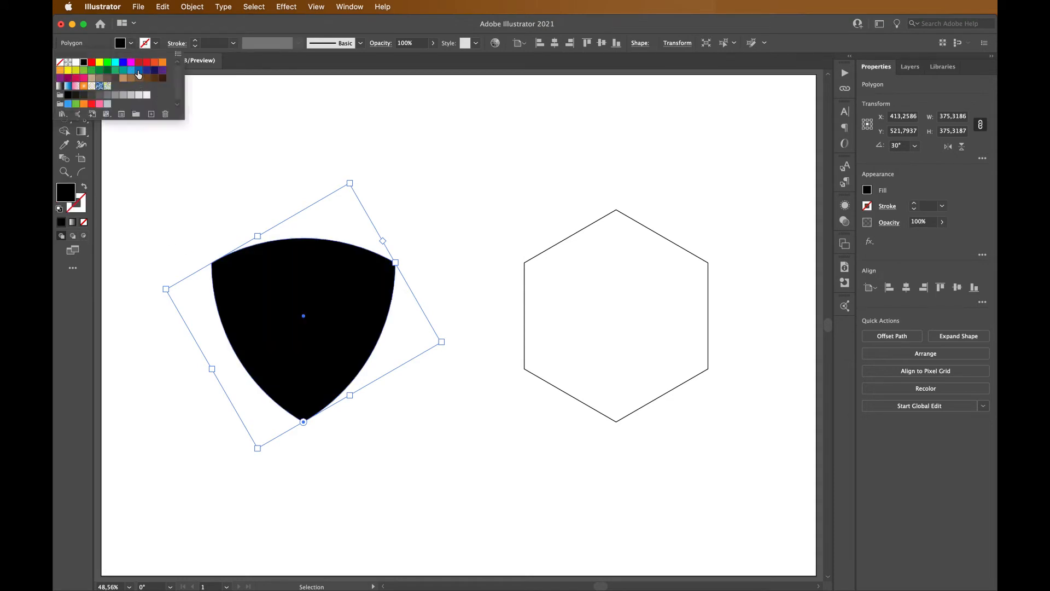
{"action": "left_click", "coordinate": [137, 73]}
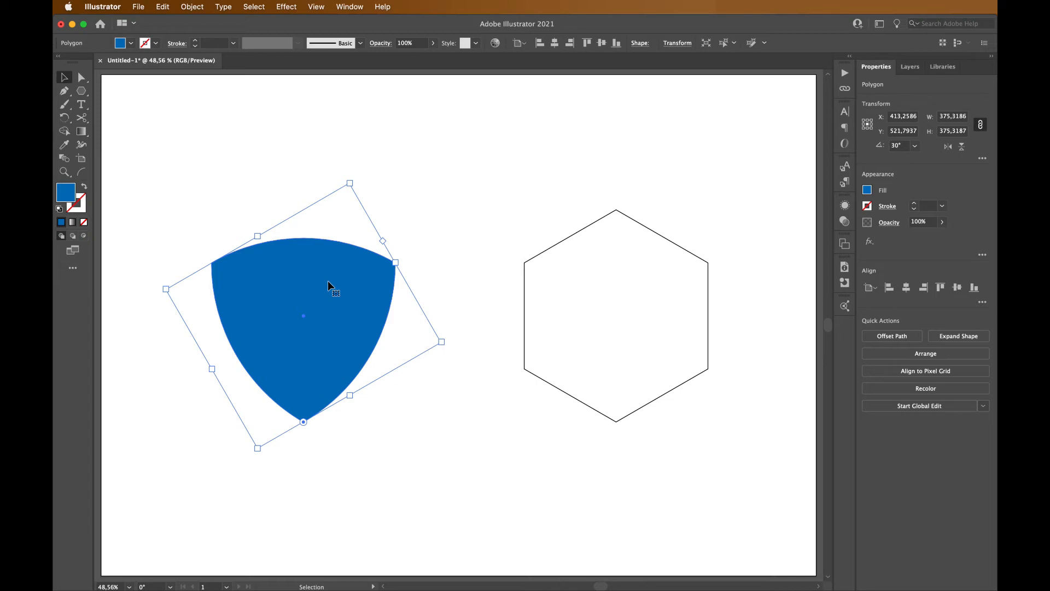
{"action": "mouse_move", "coordinate": [355, 286]}
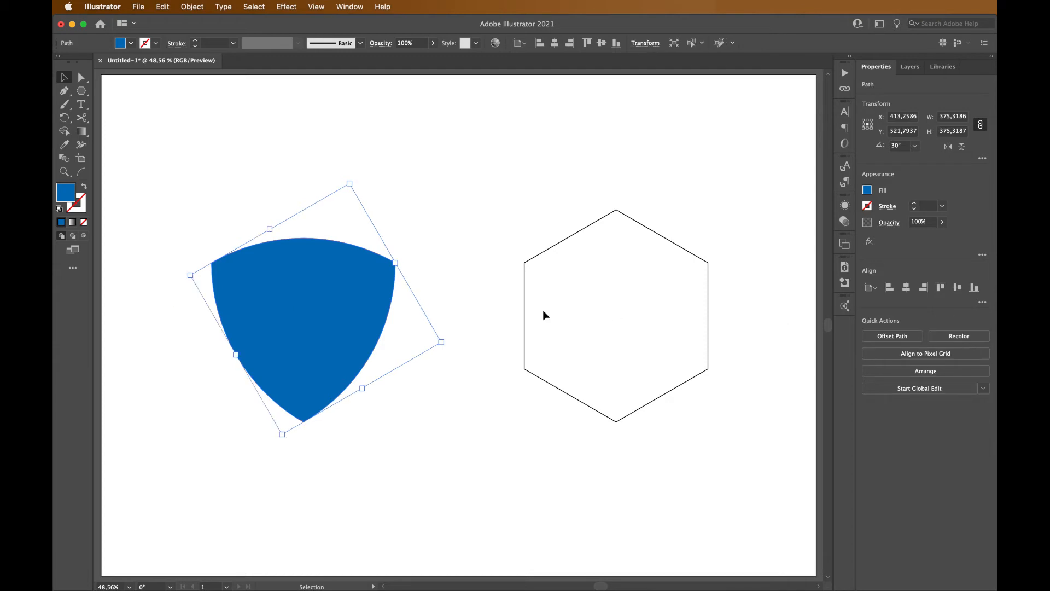
Reset the blue shape's bounding box via Transform > Reset Bounding Box.
{"action": "right_click", "coordinate": [302, 315]}
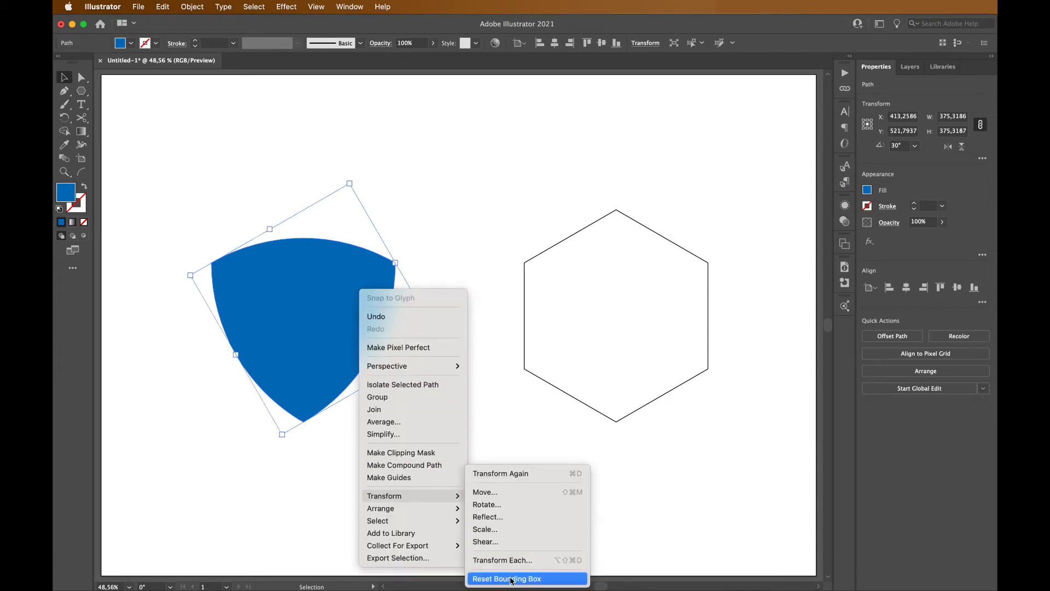
{"action": "left_click", "coordinate": [506, 577]}
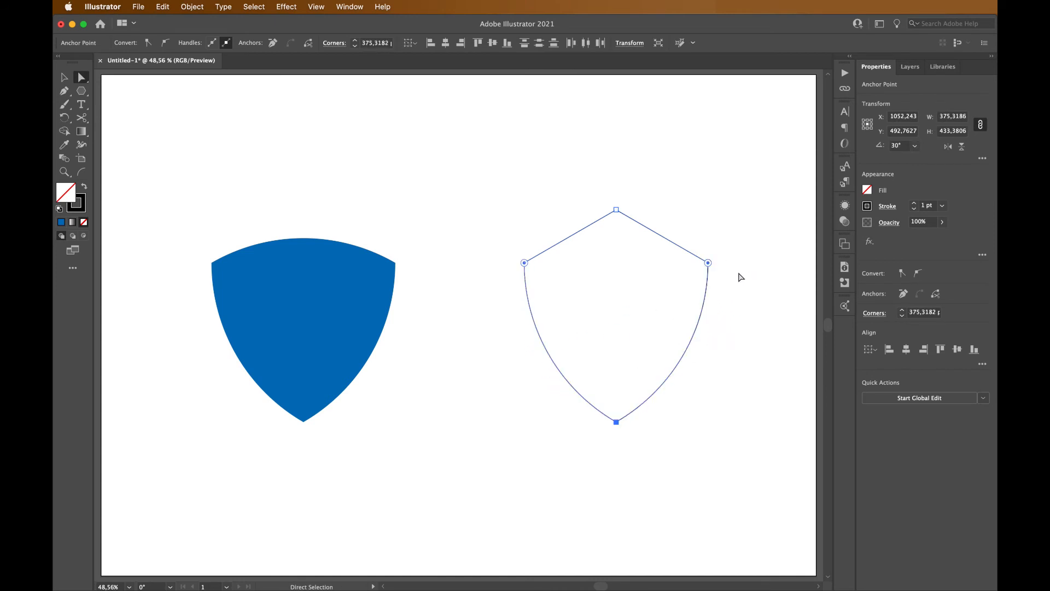
{"action": "mouse_move", "coordinate": [584, 366]}
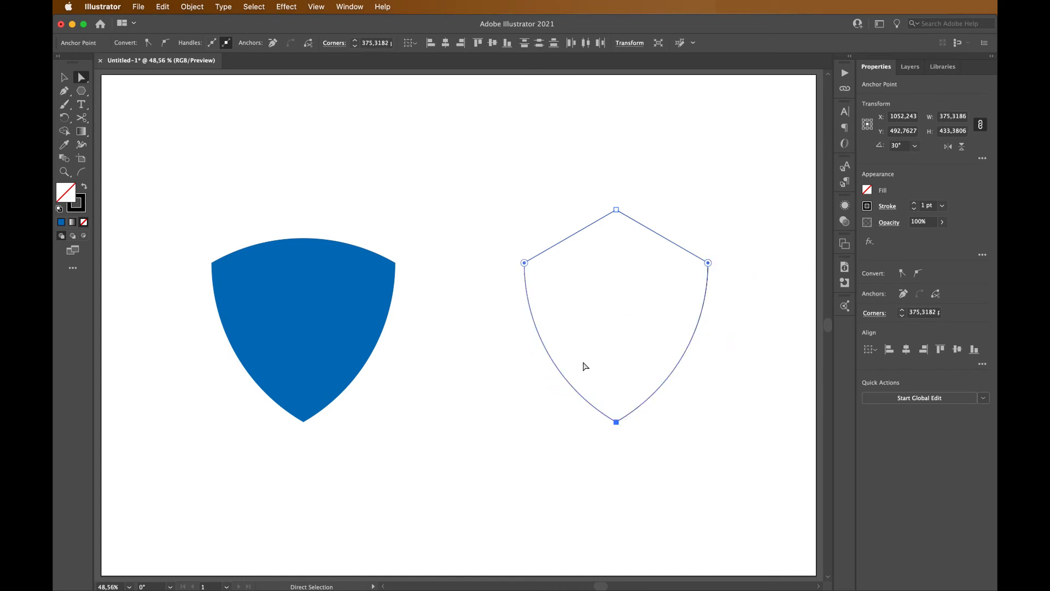
{"action": "mouse_move", "coordinate": [611, 330]}
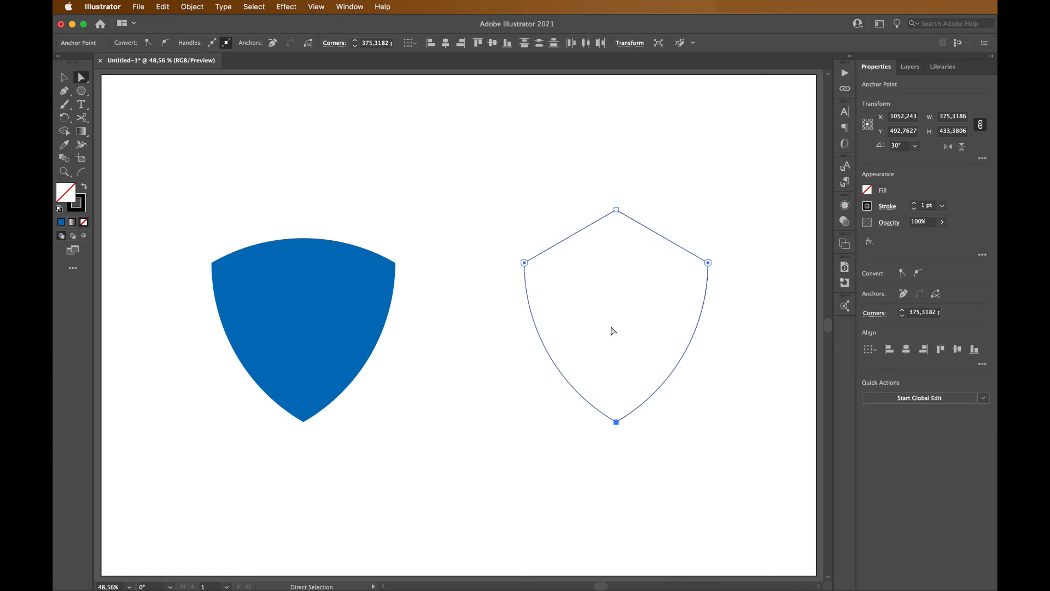
{"action": "mouse_move", "coordinate": [497, 198]}
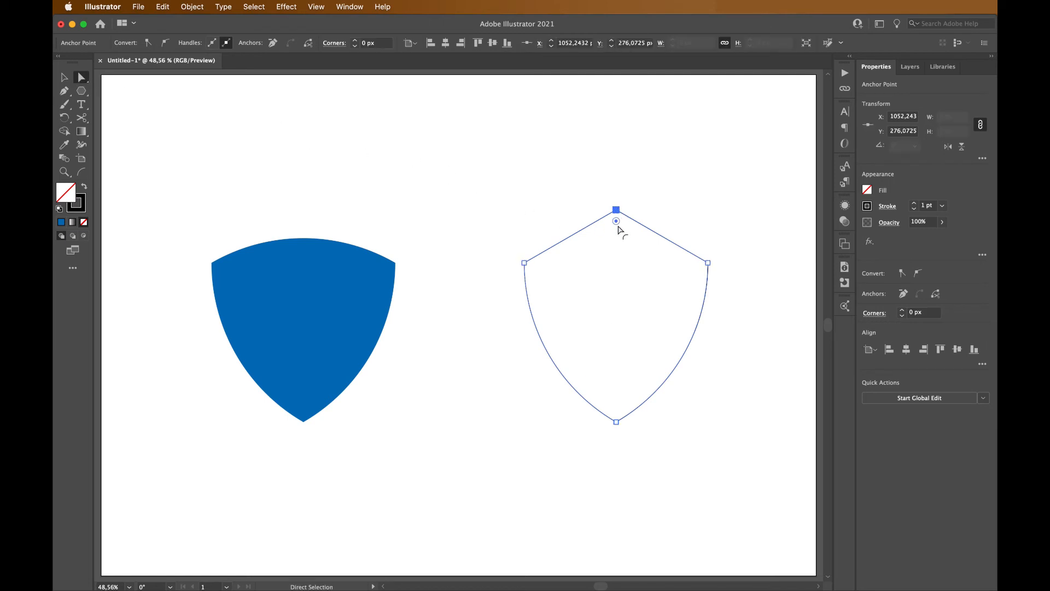
Drag the top corner widget of the right hexagon to maximum rounding.
{"action": "left_click_drag", "start_coordinate": [616, 220], "coordinate": [616, 349]}
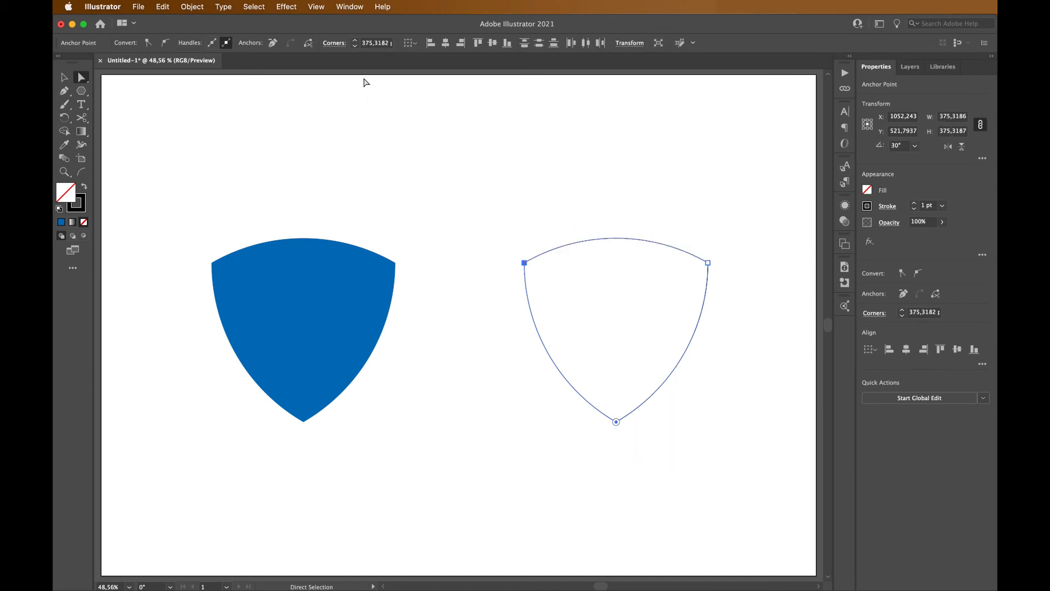
Set the right shape's corner type to Inverted Round in the Corners settings.
{"action": "left_click", "coordinate": [334, 43]}
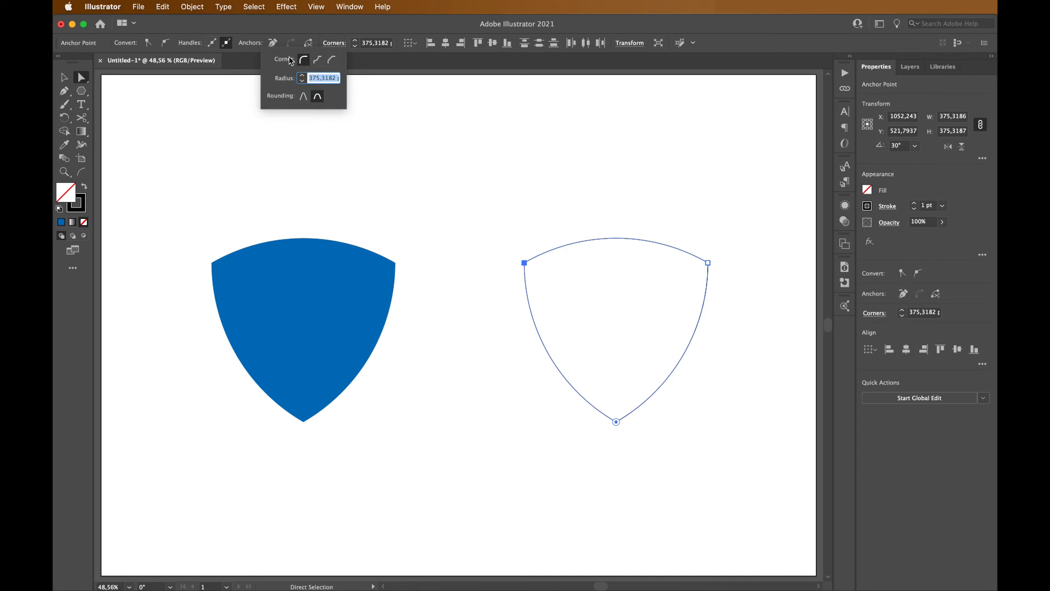
{"action": "mouse_move", "coordinate": [317, 59]}
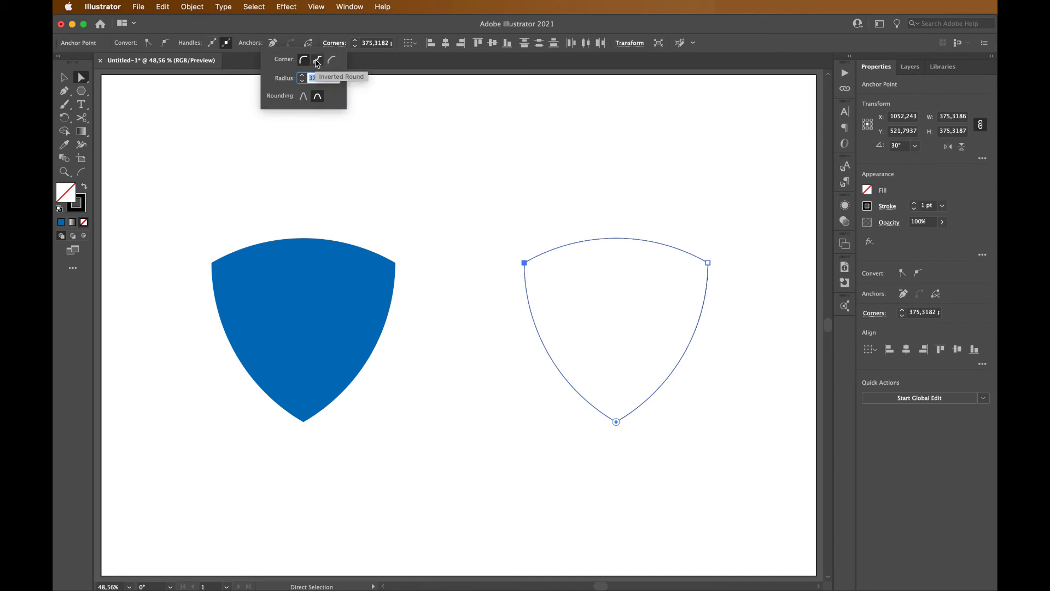
{"action": "left_click", "coordinate": [317, 60]}
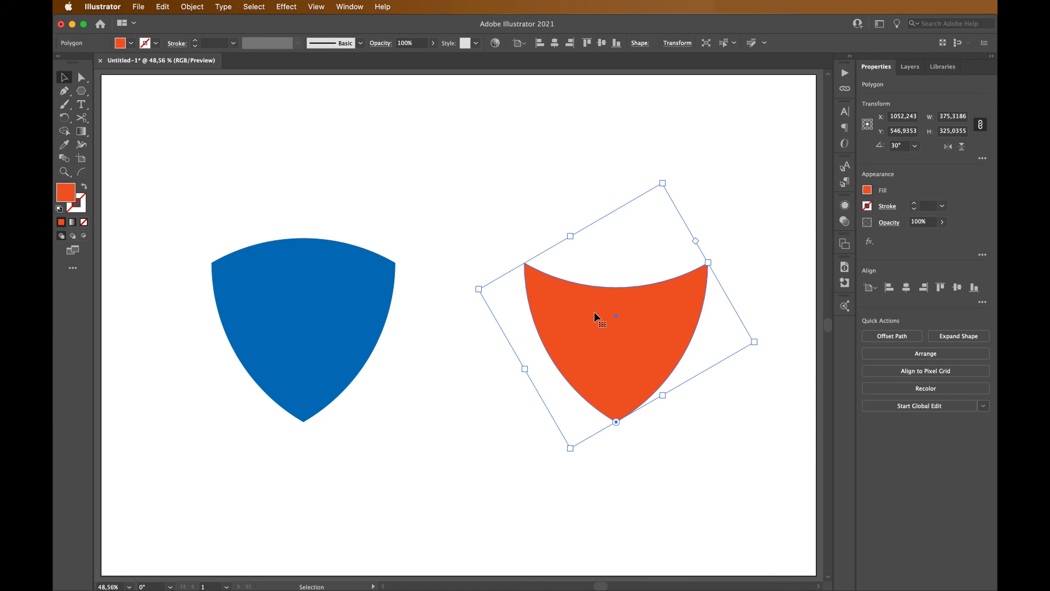
Reset the orange shield's bounding box and deselect both shapes.
{"action": "right_click", "coordinate": [601, 322]}
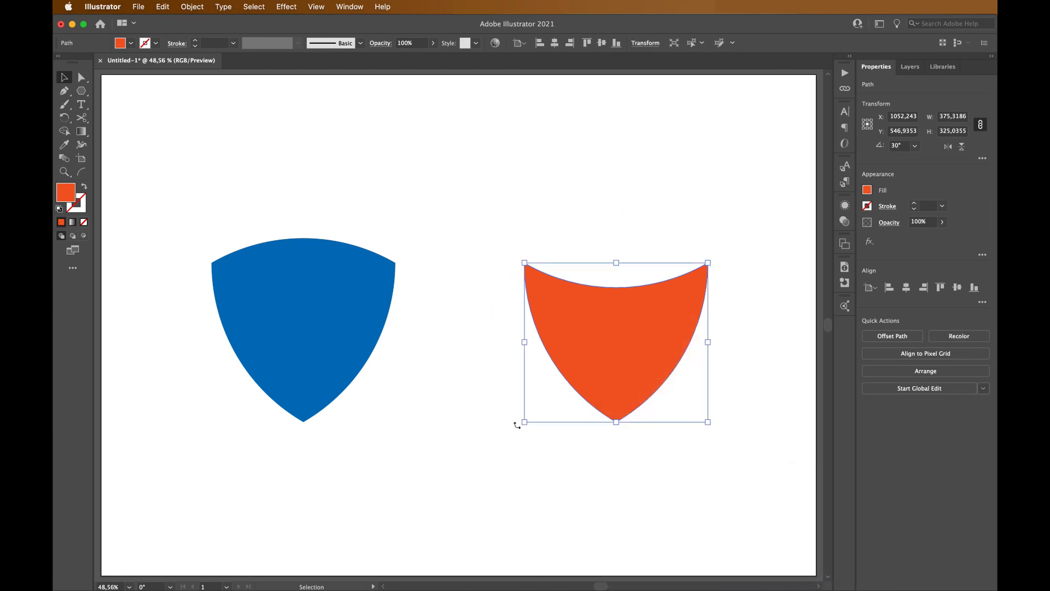
{"action": "left_click", "coordinate": [748, 504]}
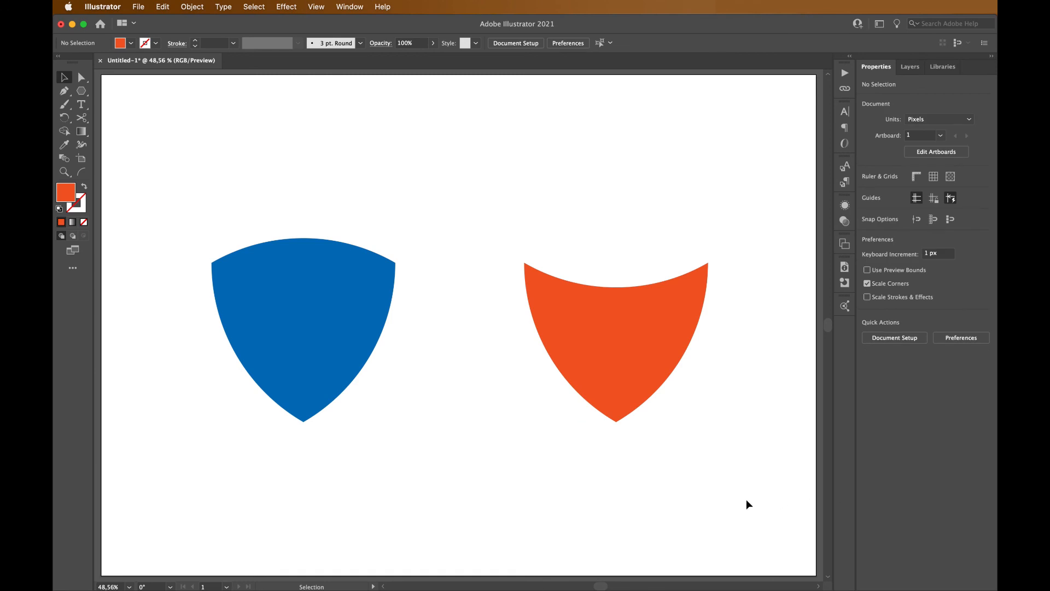